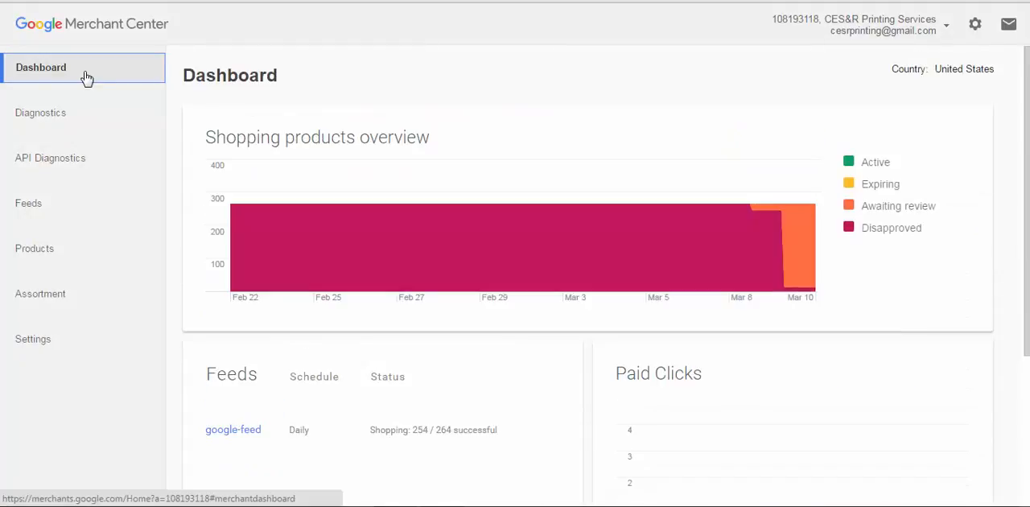
Step: Open the Feeds page listing the existing google-feed
{"action": "left_click", "coordinate": [28, 203]}
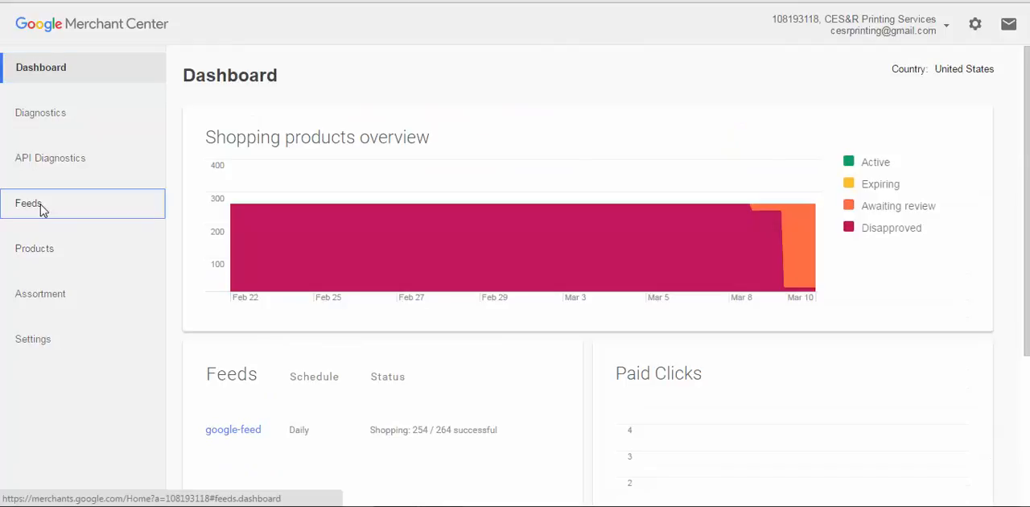
{"action": "left_click", "coordinate": [28, 203]}
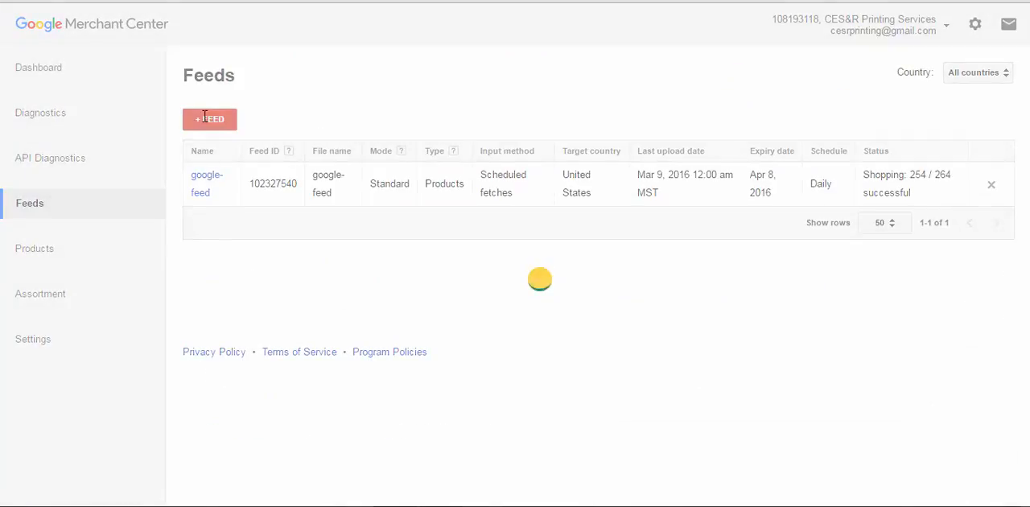
Step: Start a new Test-mode product feed targeting the United States, named 'abc'
{"action": "left_click", "coordinate": [210, 120]}
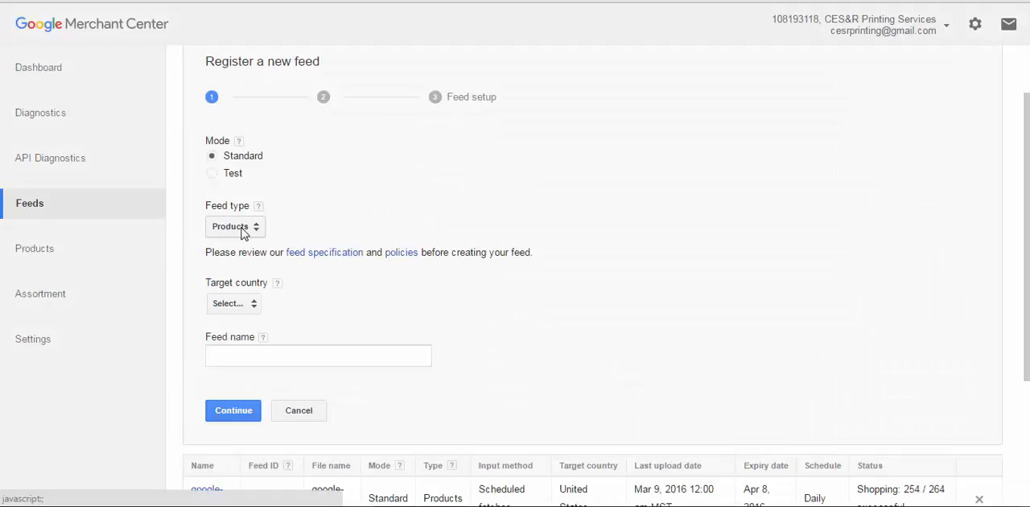
{"action": "left_click", "coordinate": [233, 226]}
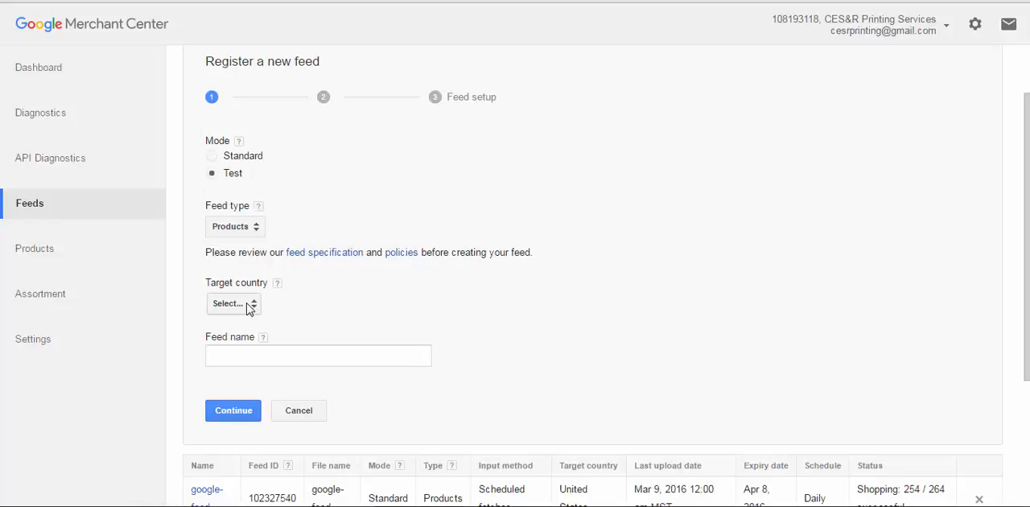
{"action": "left_click", "coordinate": [233, 304]}
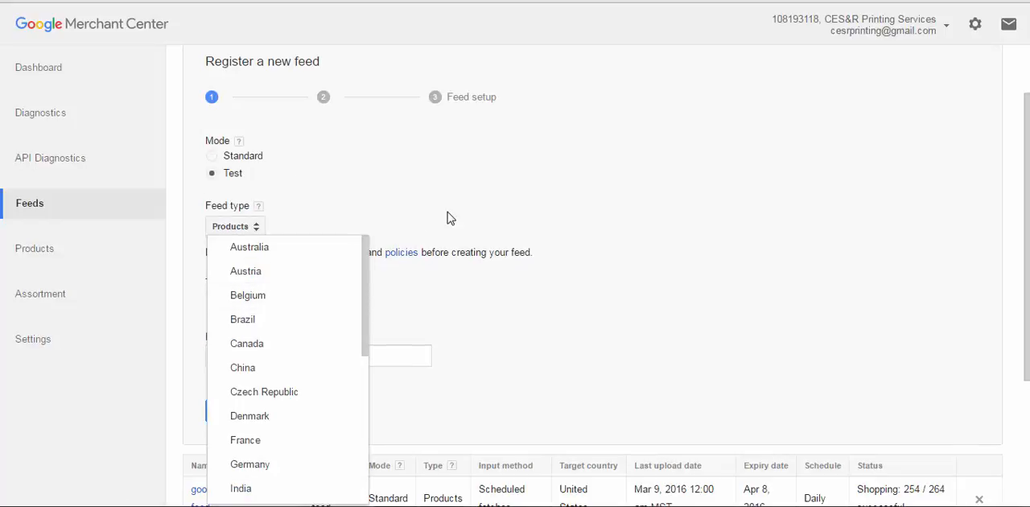
{"action": "mouse_move", "coordinate": [322, 309]}
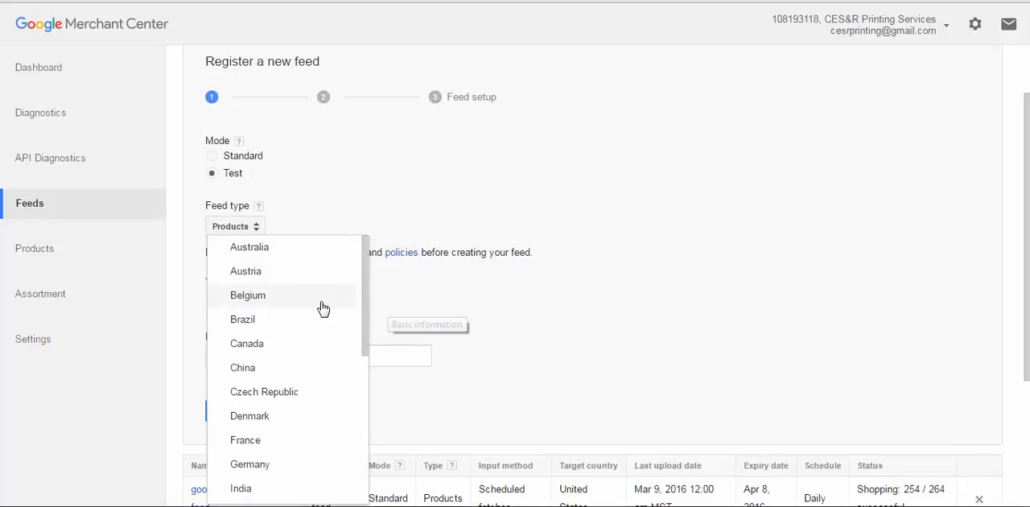
{"action": "scroll", "scroll_direction": "down", "scroll_amount": 3}
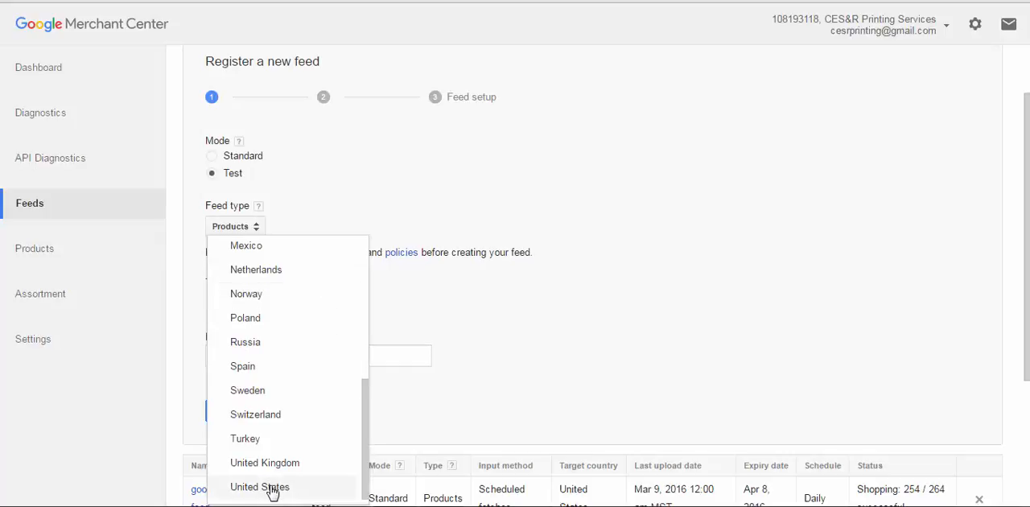
{"action": "left_click", "coordinate": [259, 486]}
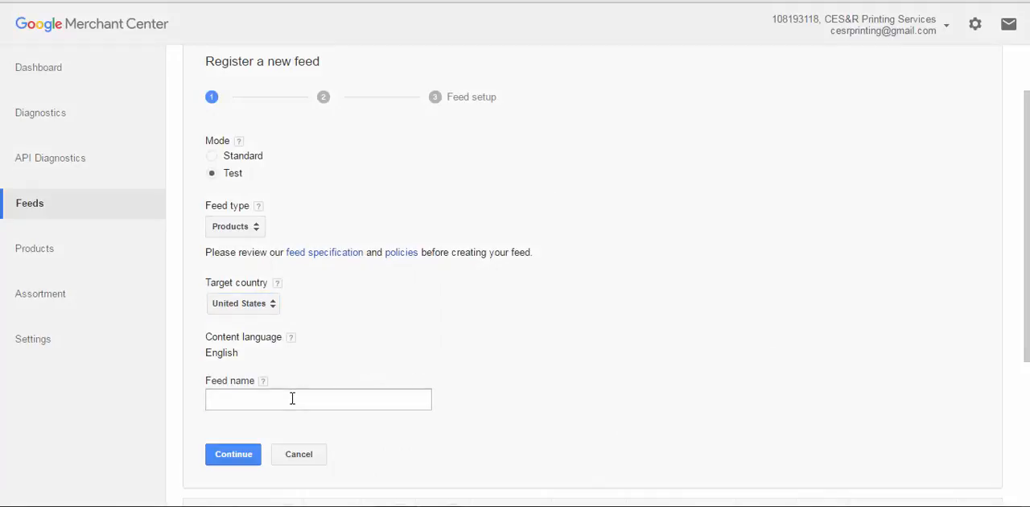
{"action": "left_click", "coordinate": [318, 398]}
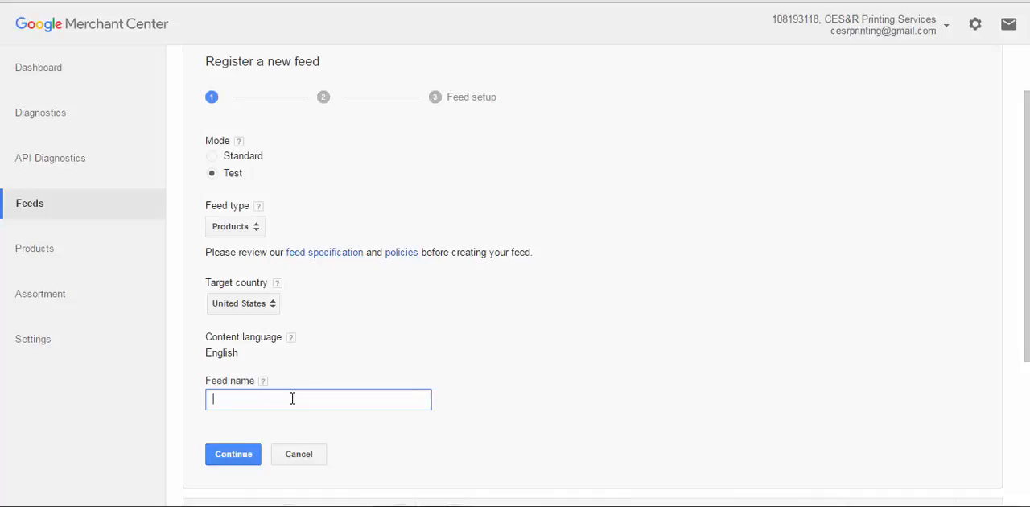
{"action": "type", "text": "abc"}
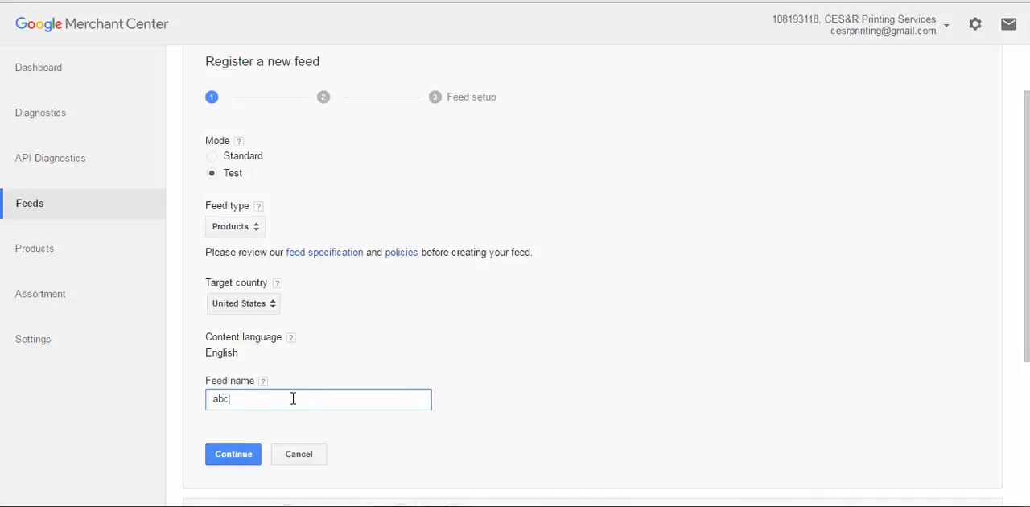
Step: Confirm the basic feed info and choose Scheduled fetches as the input method
{"action": "left_click", "coordinate": [234, 454]}
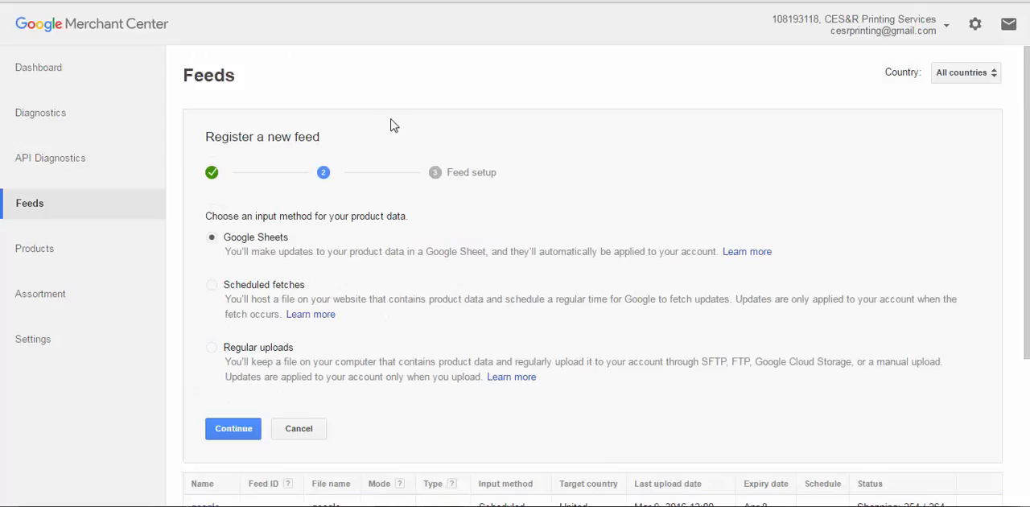
{"action": "mouse_move", "coordinate": [233, 291]}
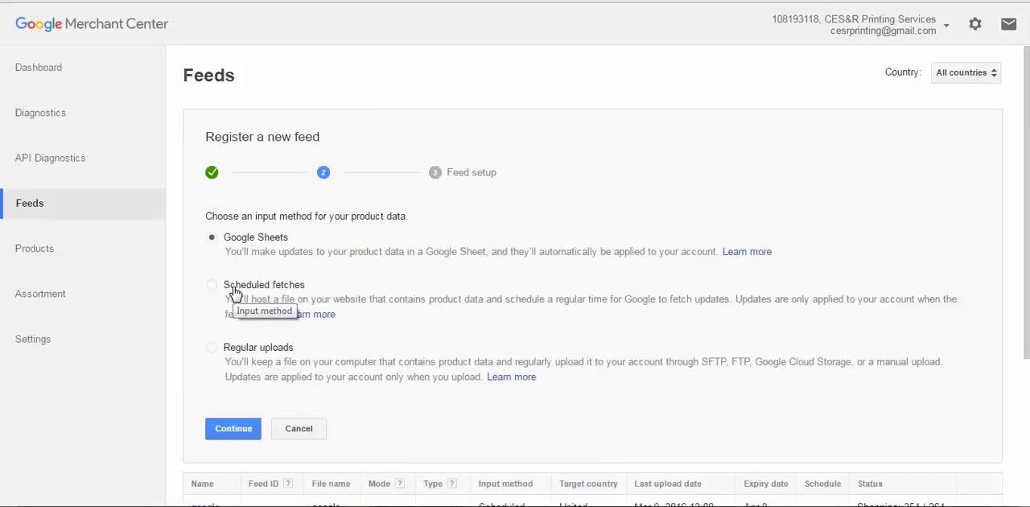
{"action": "left_click", "coordinate": [233, 428]}
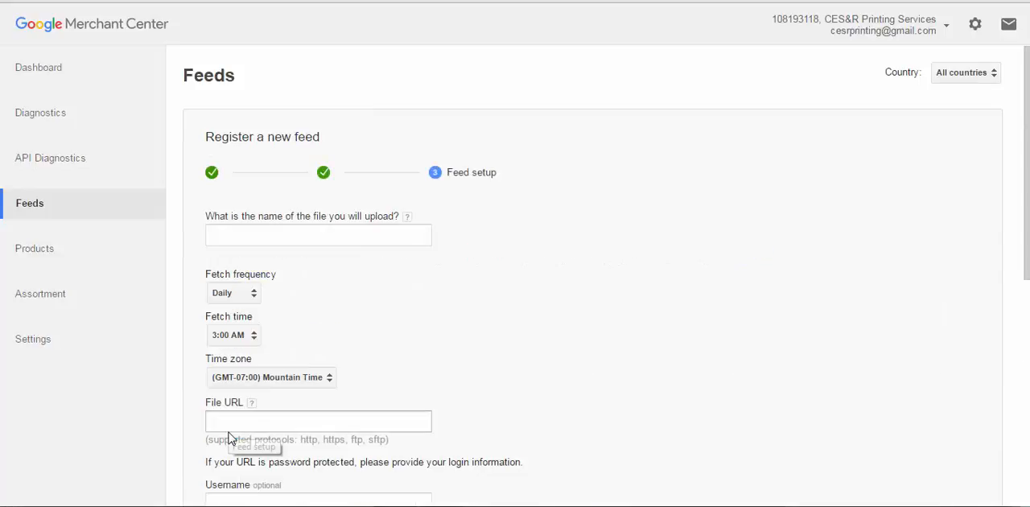
{"action": "mouse_move", "coordinate": [722, 171]}
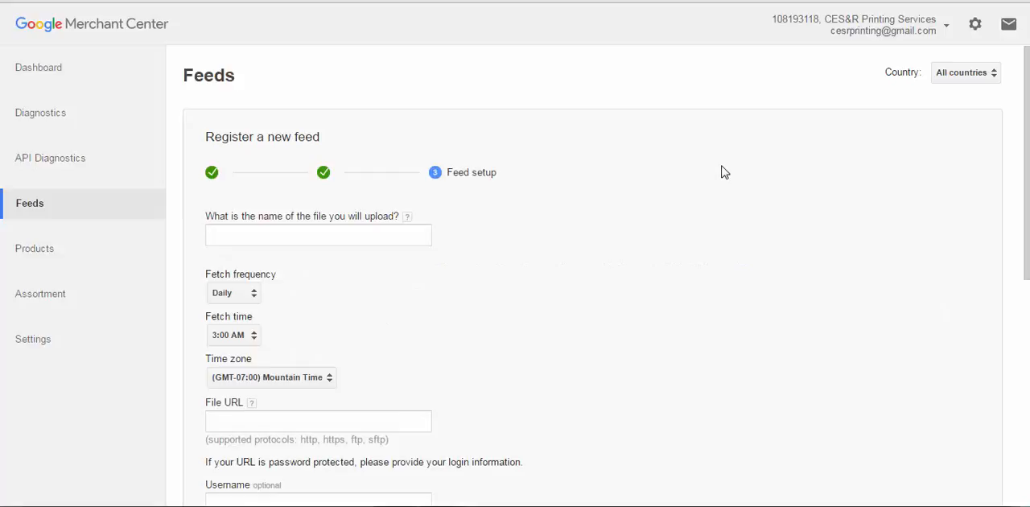
Step: Enter file name 'google-feed' and the feed file URL, keeping the daily 3:00 AM fetch
{"action": "left_click", "coordinate": [317, 235]}
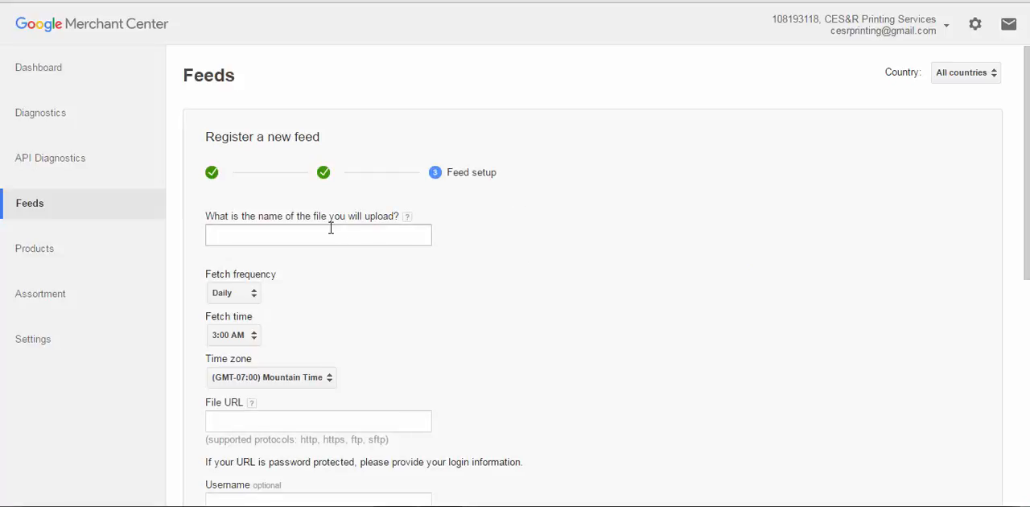
{"action": "left_click", "coordinate": [318, 234]}
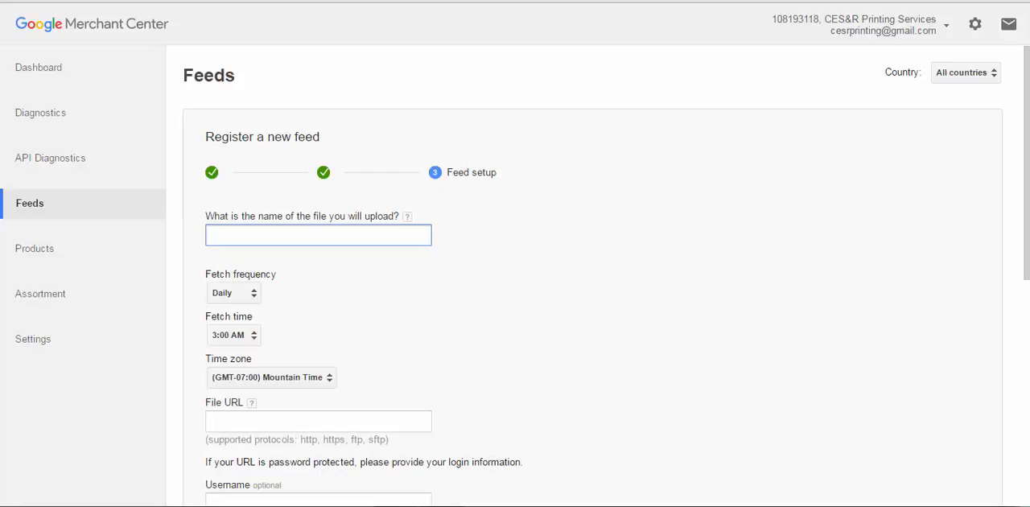
{"action": "type", "text": "google-feed"}
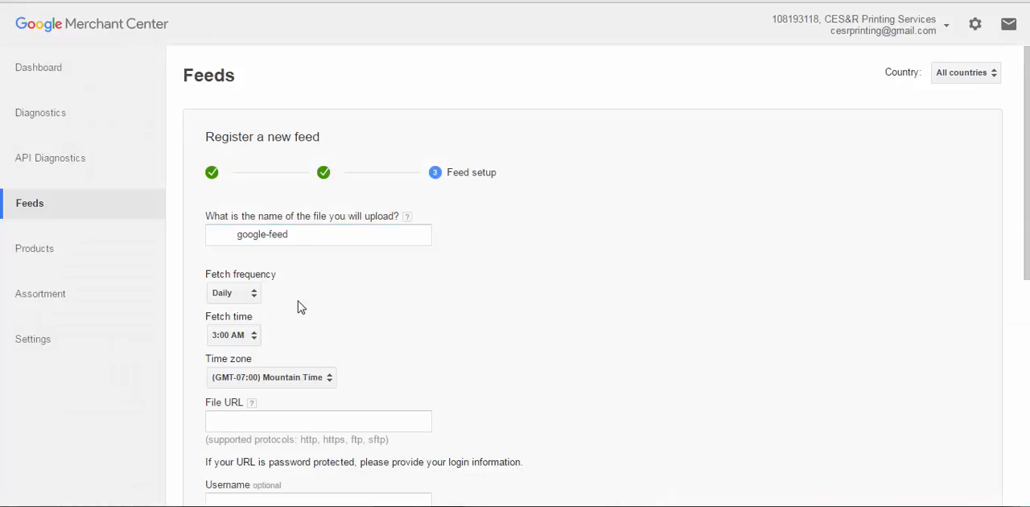
{"action": "mouse_move", "coordinate": [233, 292]}
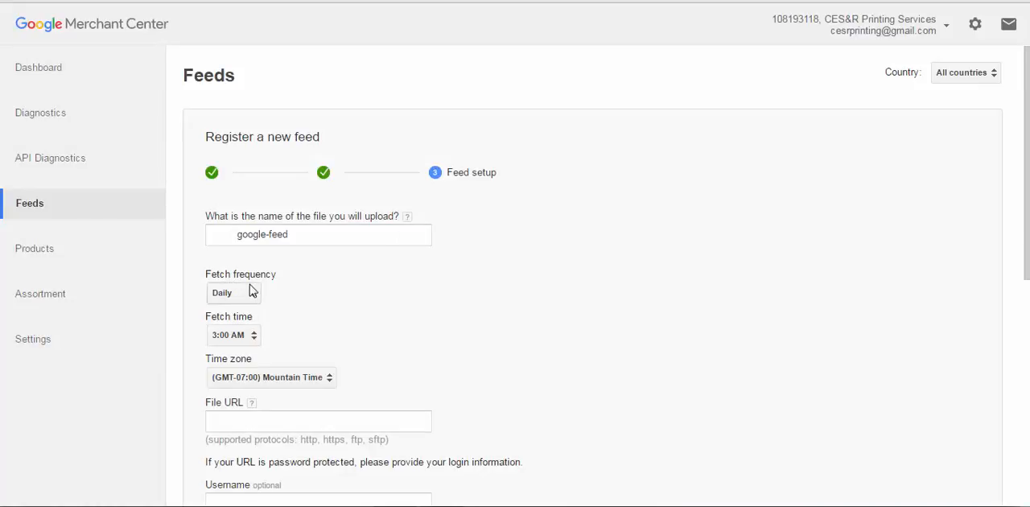
{"action": "mouse_move", "coordinate": [304, 319]}
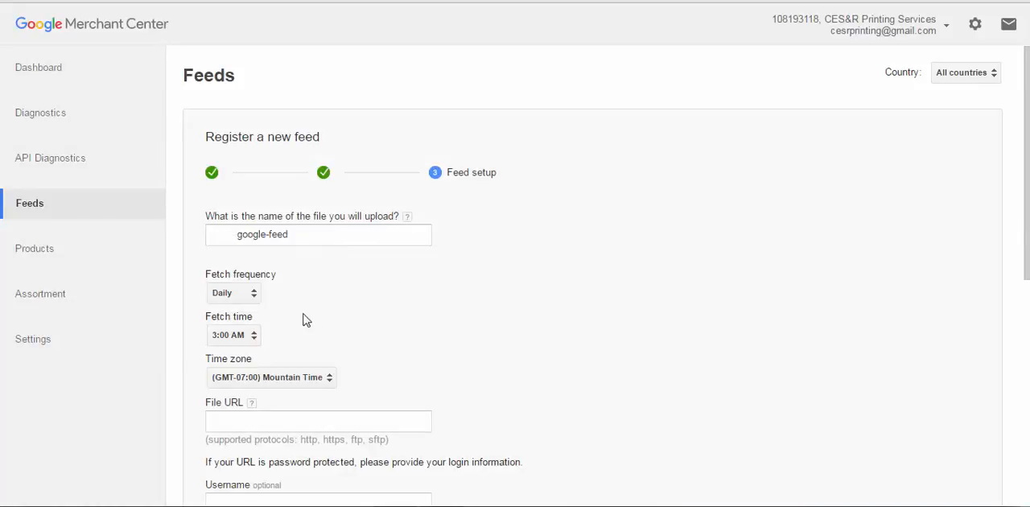
{"action": "left_click", "coordinate": [318, 420]}
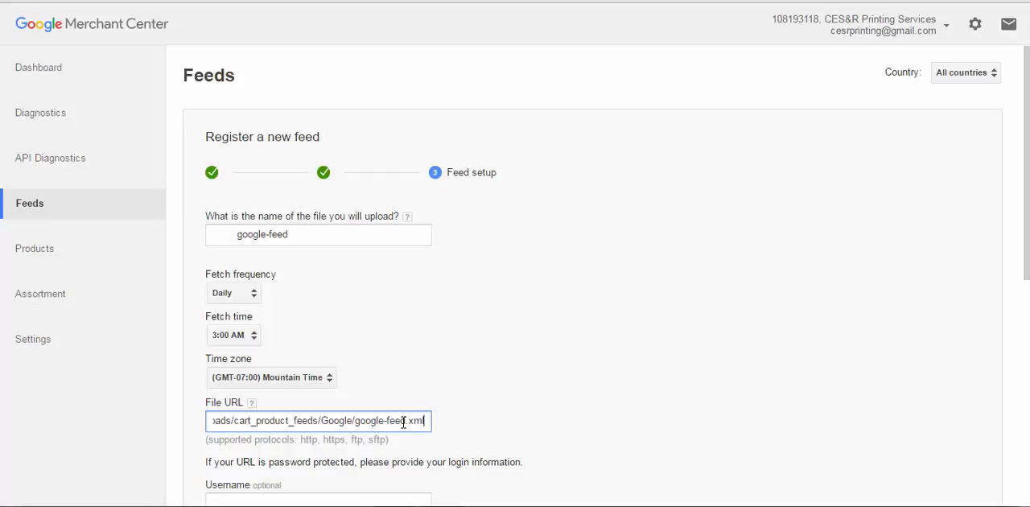
{"action": "scroll", "scroll_direction": "down", "scroll_amount": 3}
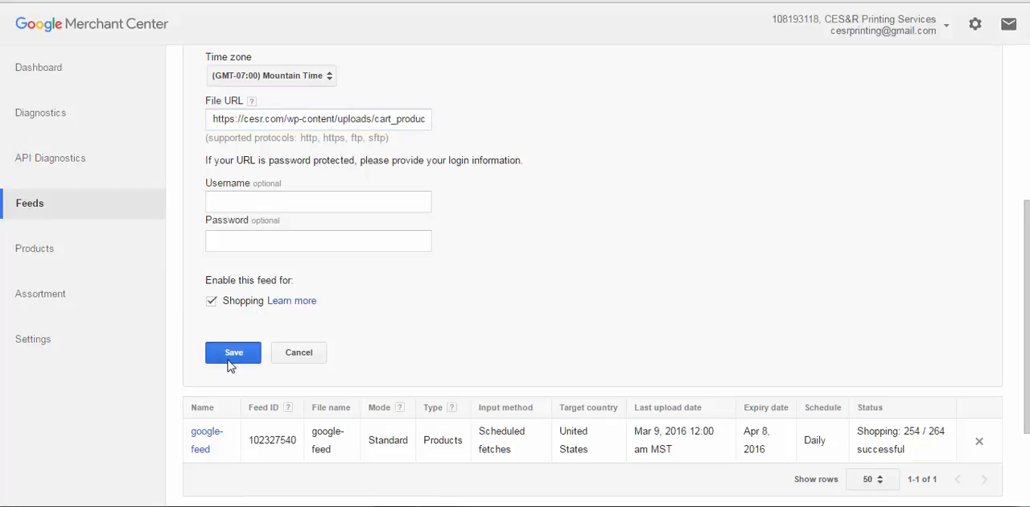
Step: Save feed 'abc' and view its processing status: 264 items, 10 errors
{"action": "left_click", "coordinate": [234, 352]}
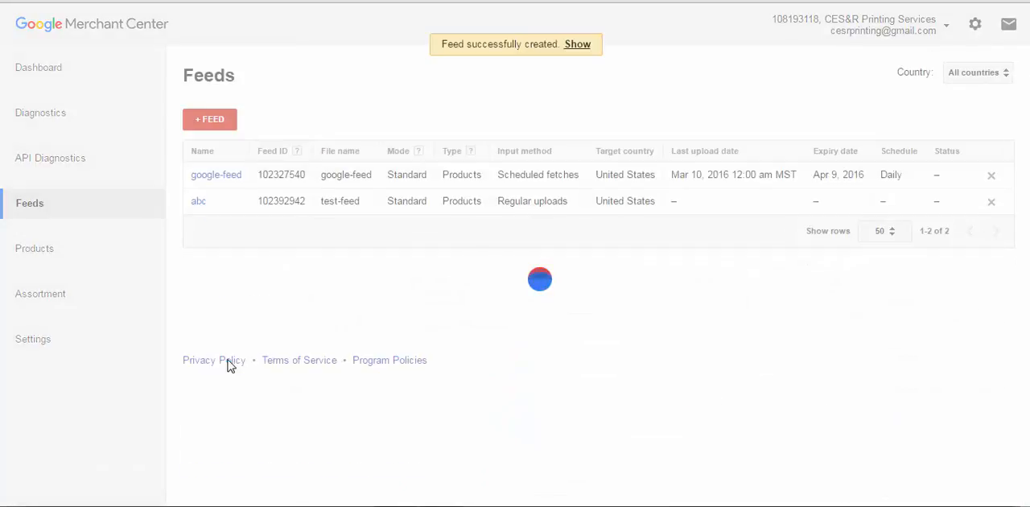
{"action": "left_click", "coordinate": [198, 200]}
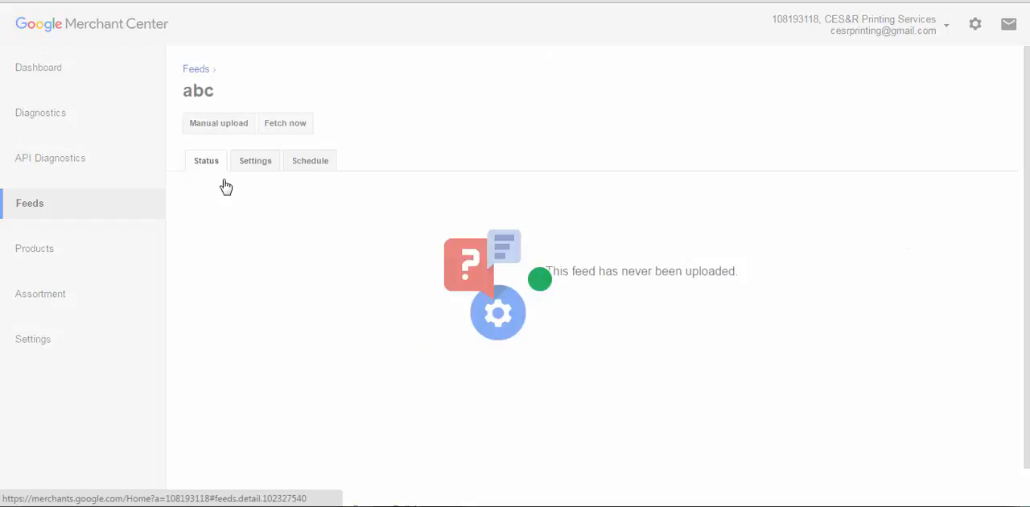
{"action": "left_click", "coordinate": [195, 68]}
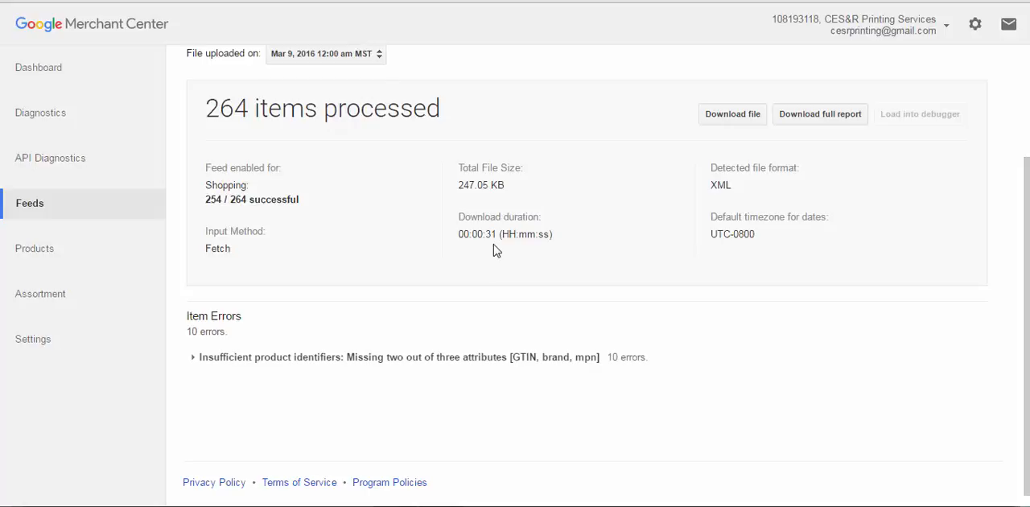
{"action": "mouse_move", "coordinate": [35, 248]}
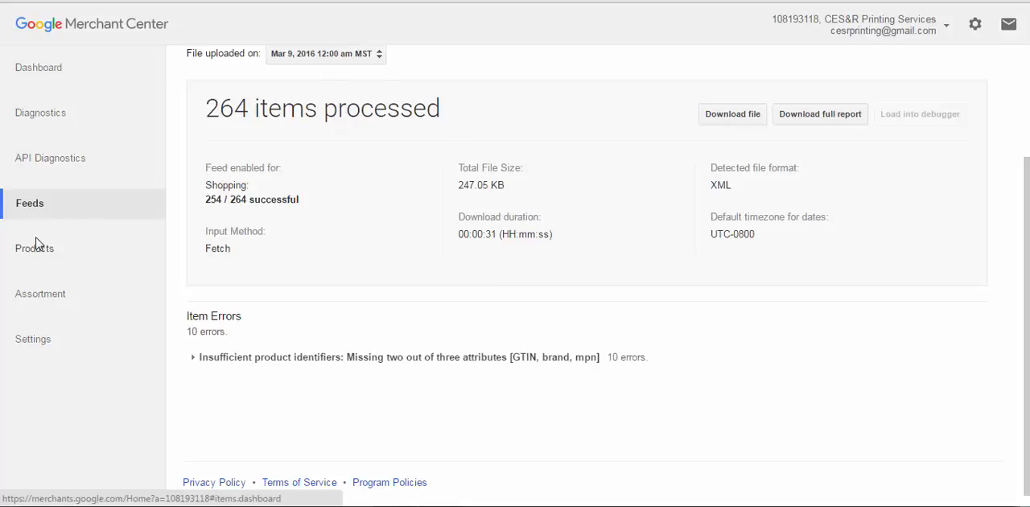
Step: Open the Products list showing items like Pfi-306c Cyan pending review
{"action": "left_click", "coordinate": [37, 247]}
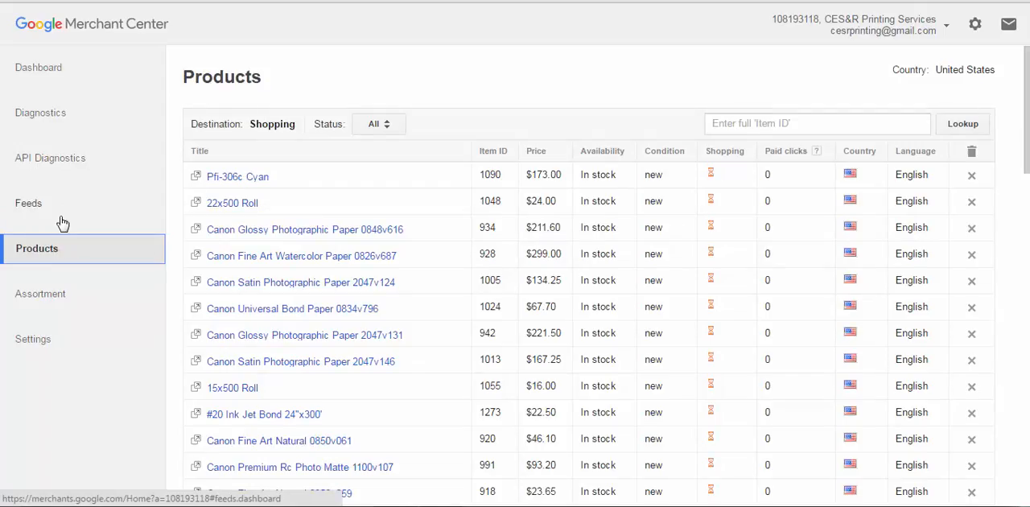
{"action": "mouse_move", "coordinate": [56, 157]}
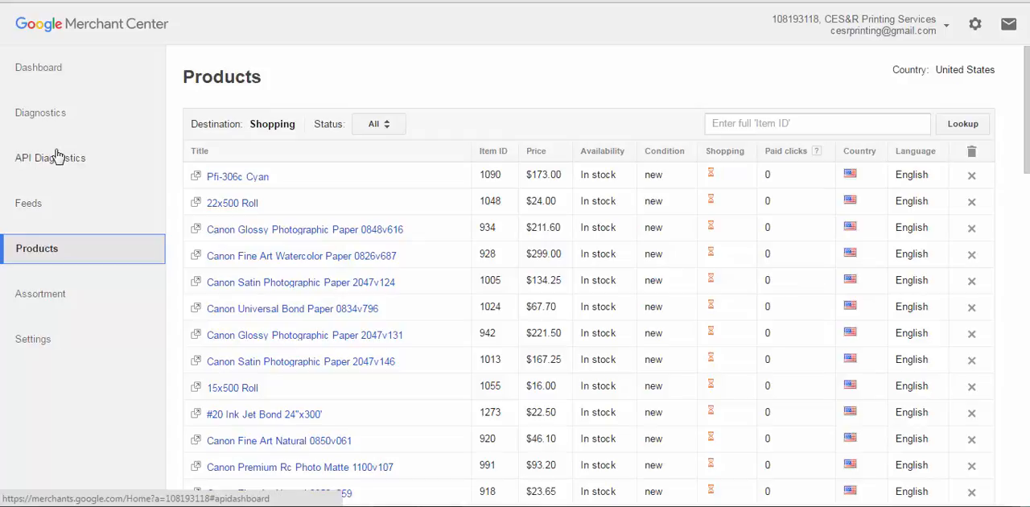